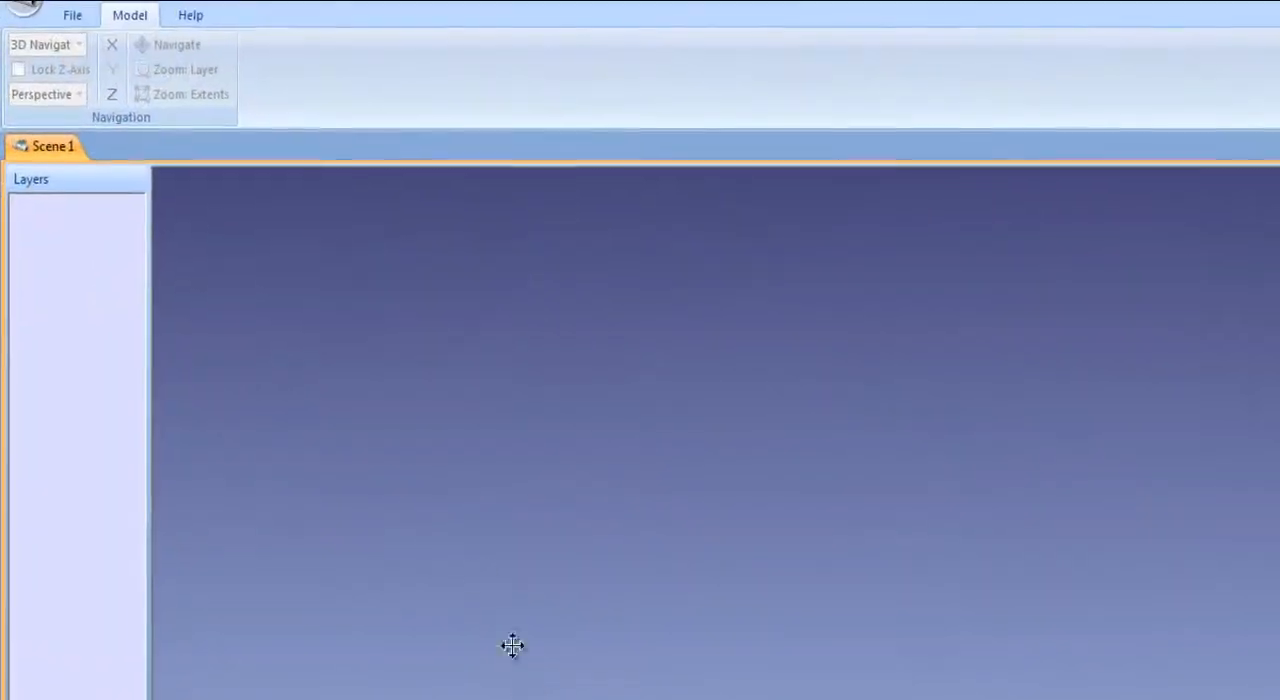
Pick the Tank Farm .fls scan files for processing.
left_click(72, 15)
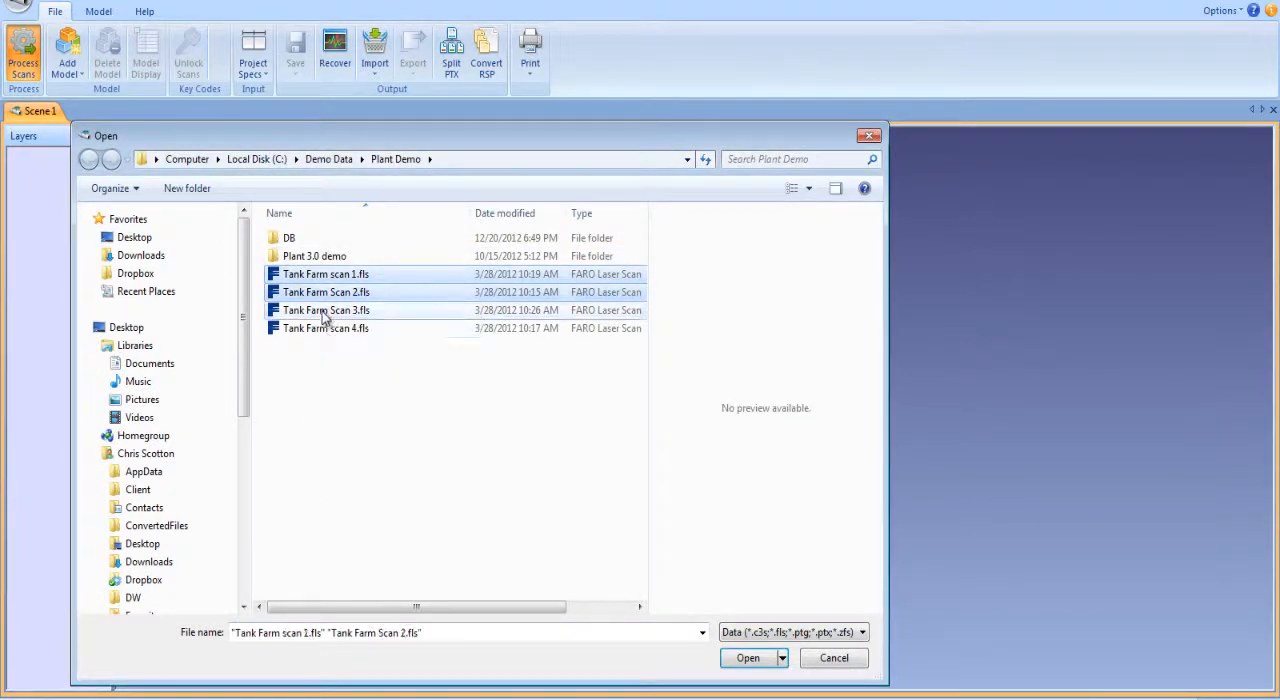
left_click(747, 657)
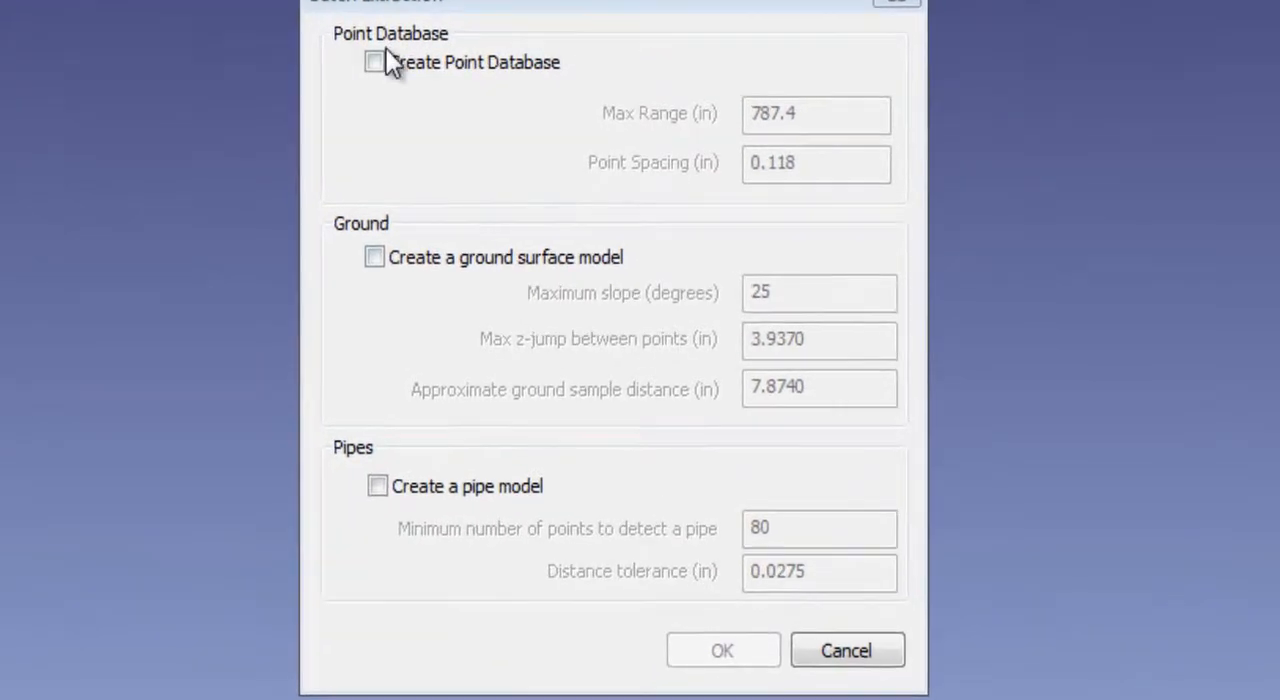
Enable Create Point Database and Create a pipe model, leaving ground surface unticked.
left_click(374, 62)
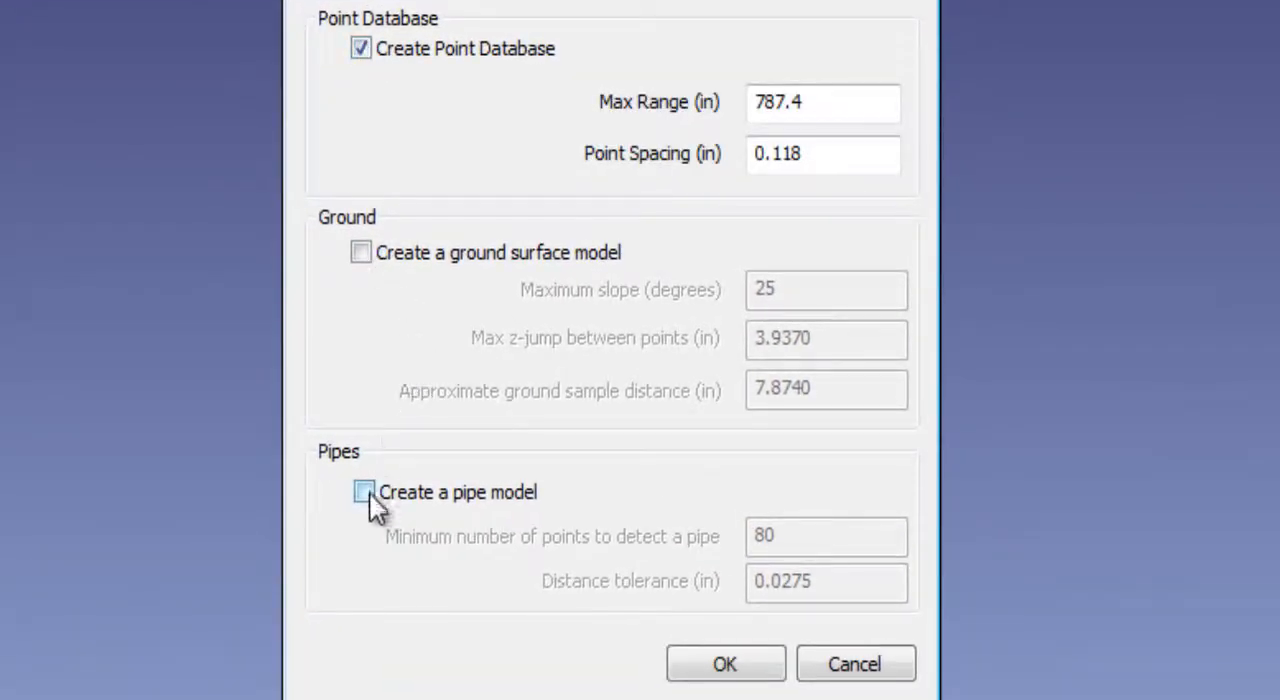
left_click(362, 491)
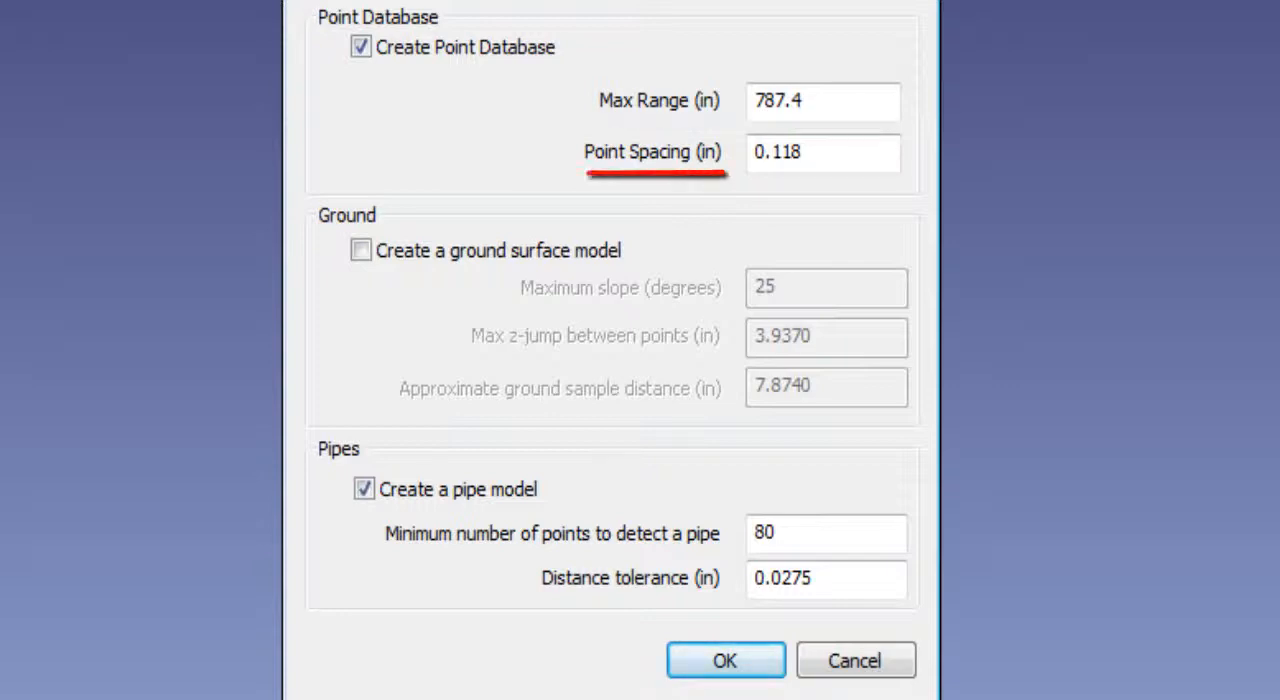
left_click(822, 152)
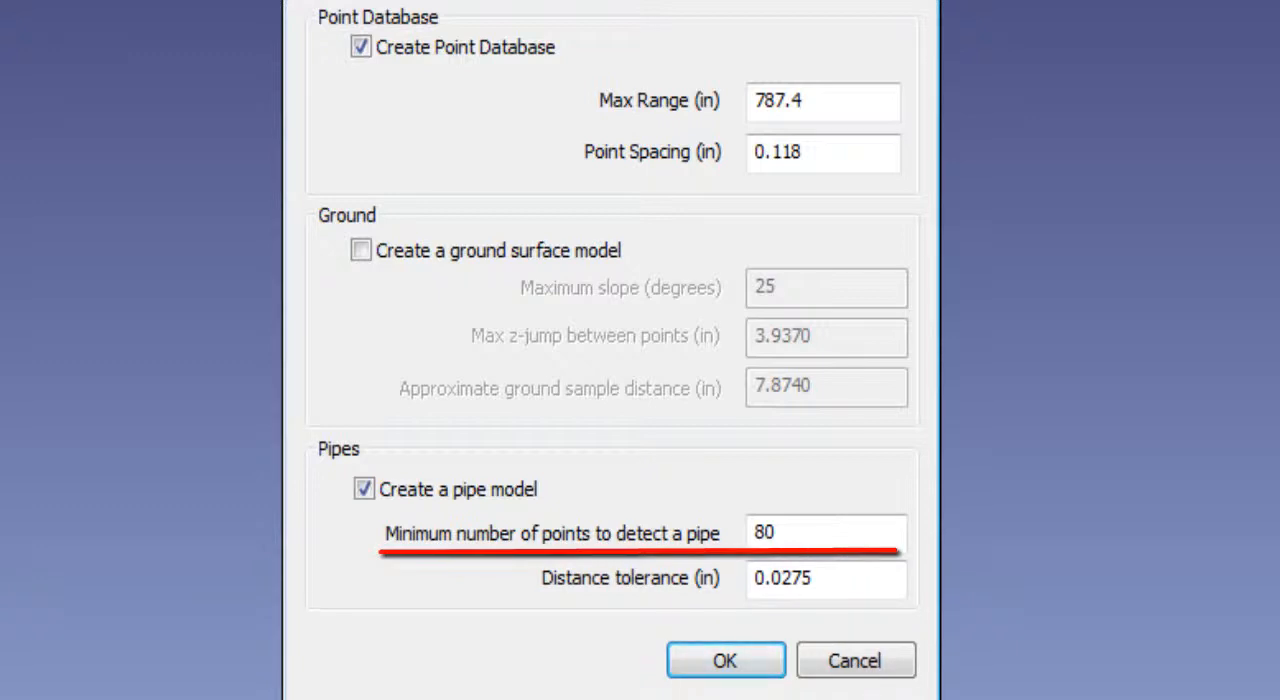
Accept the default spacing and pipe detection values and run the batch extraction.
left_click(725, 660)
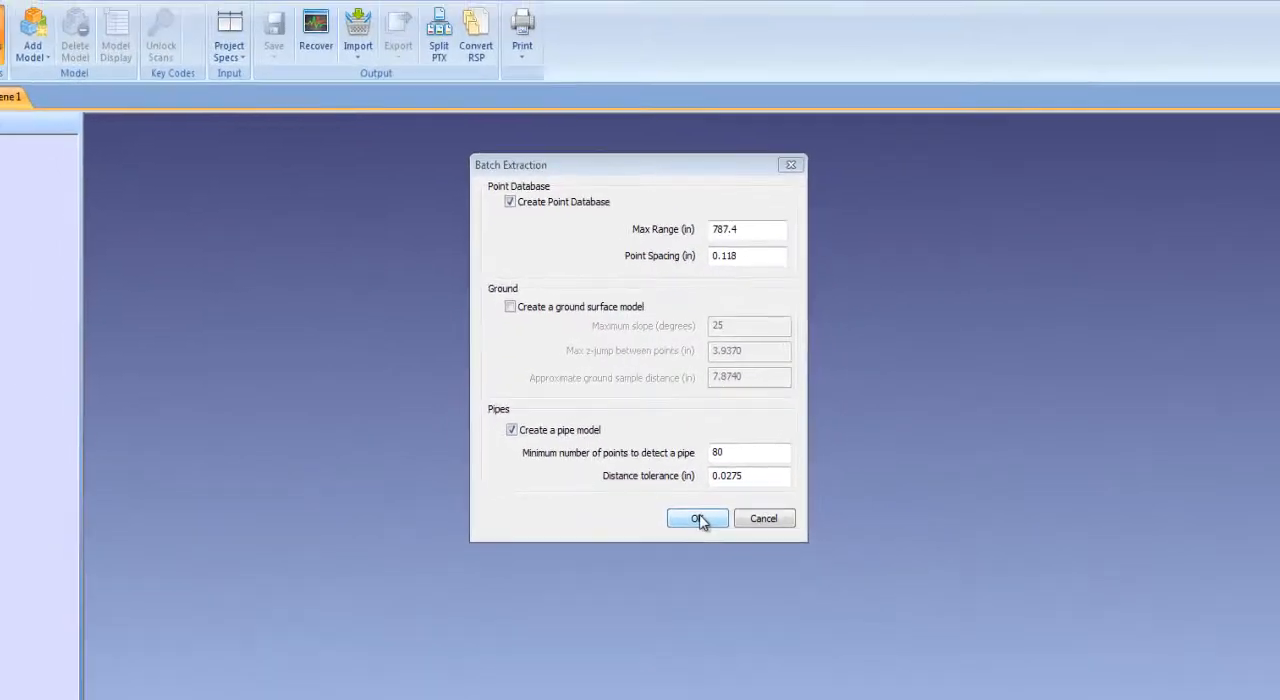
left_click(697, 518)
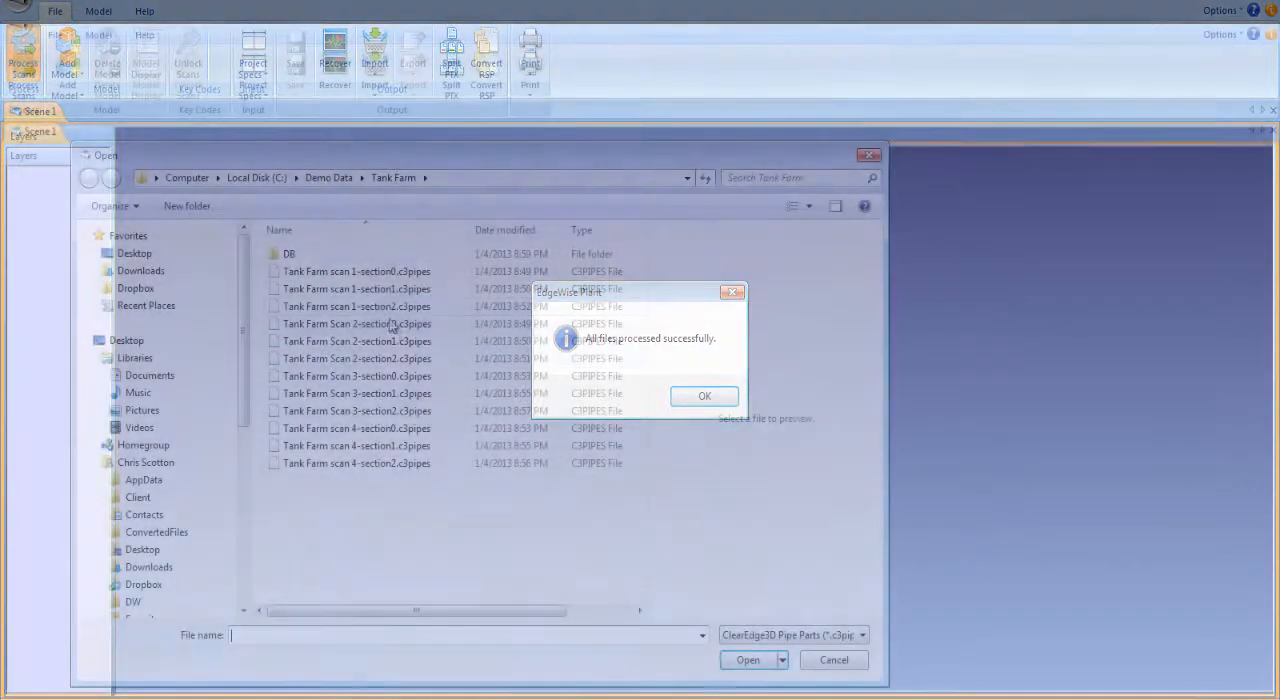
Acknowledge the all-files-processed message and open the Add Model options.
left_click(704, 395)
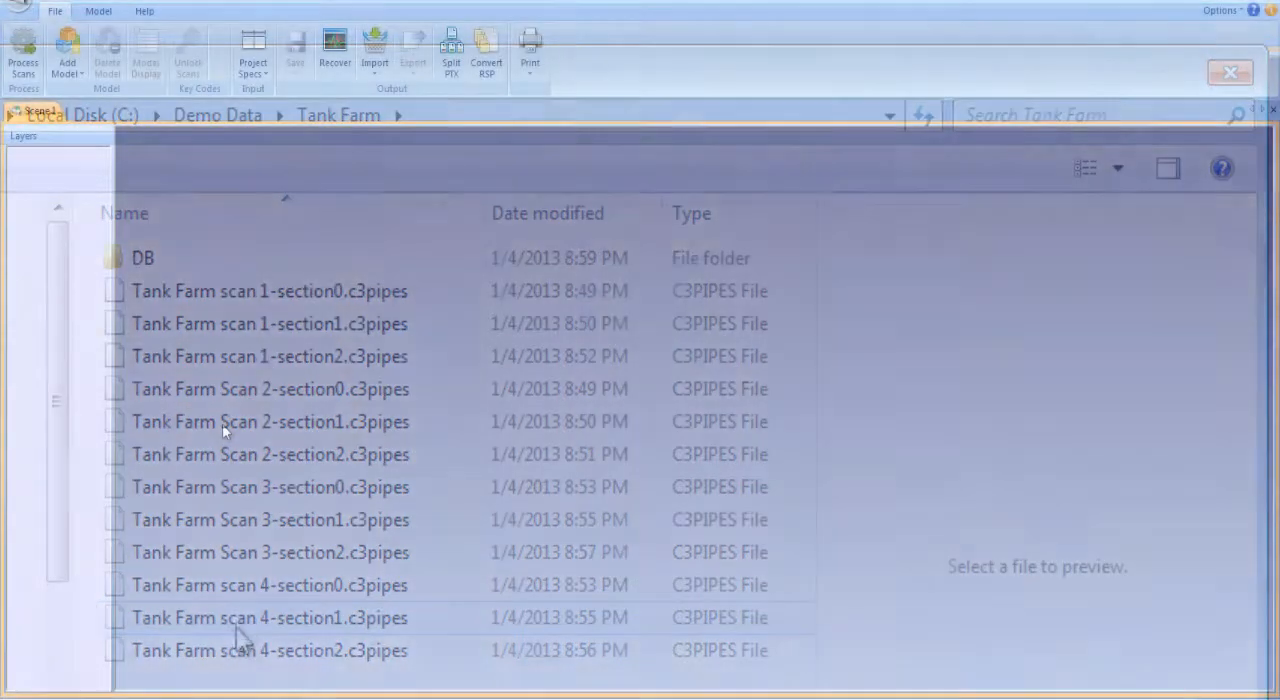
left_click(67, 52)
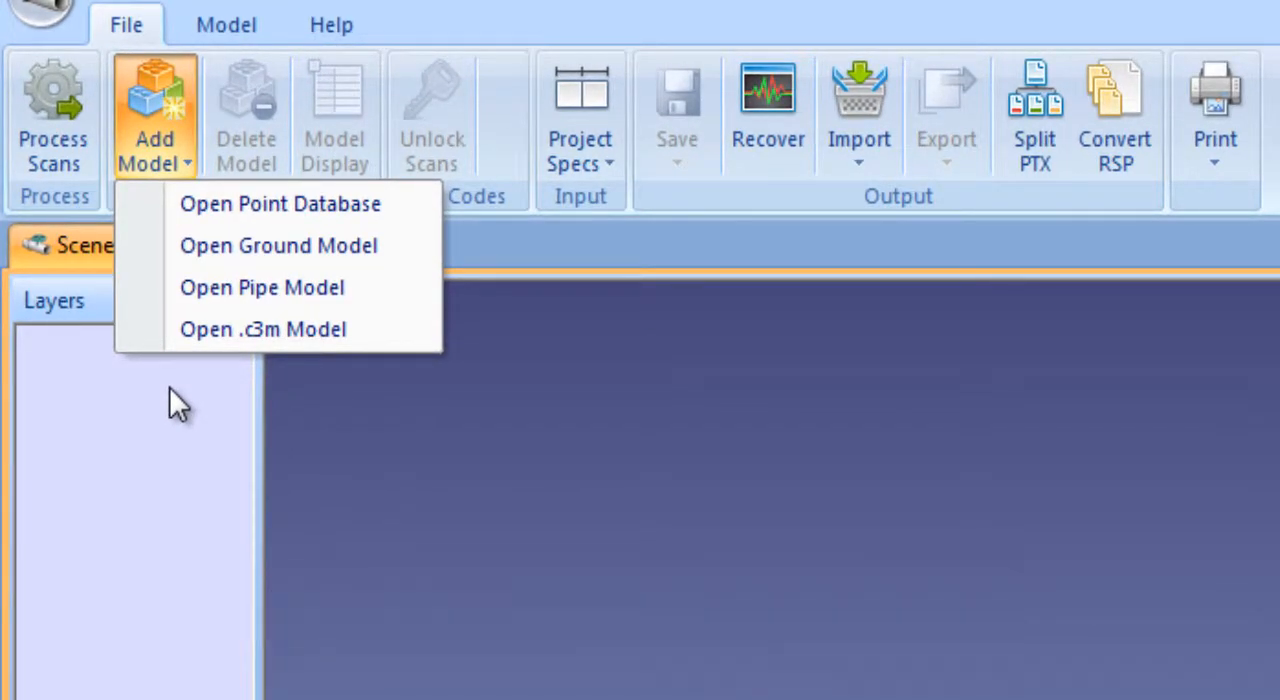
mouse_move(158, 150)
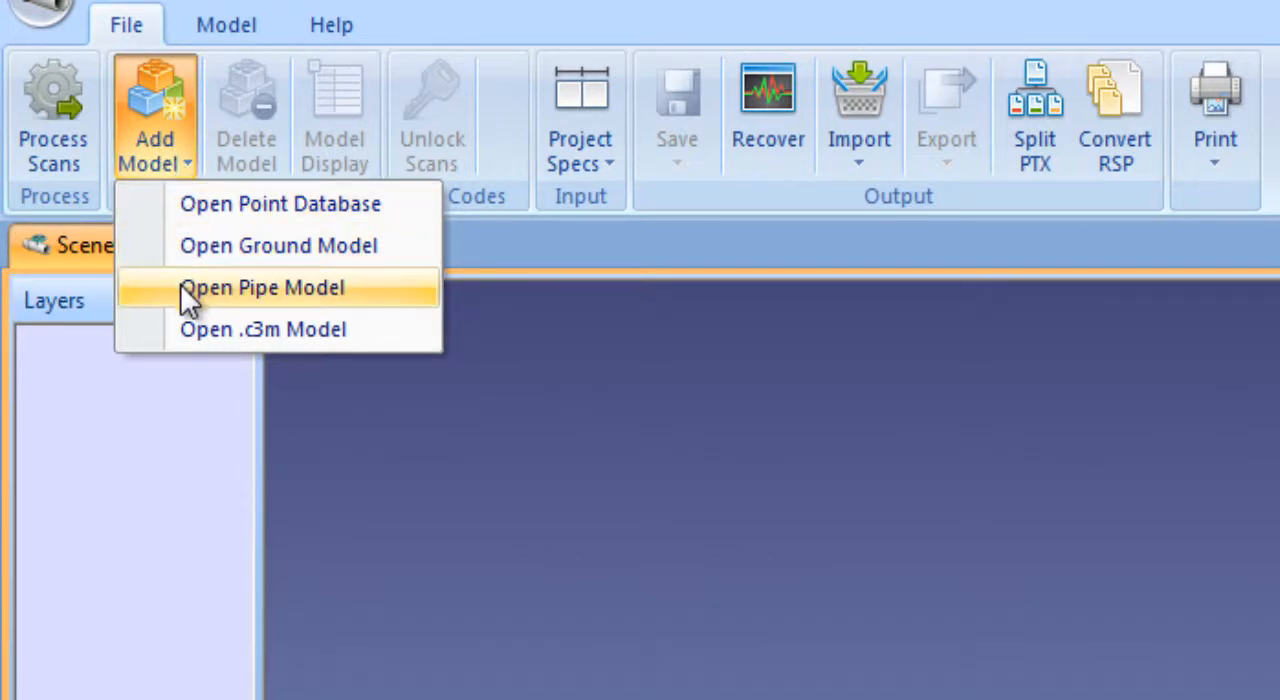
mouse_move(178, 405)
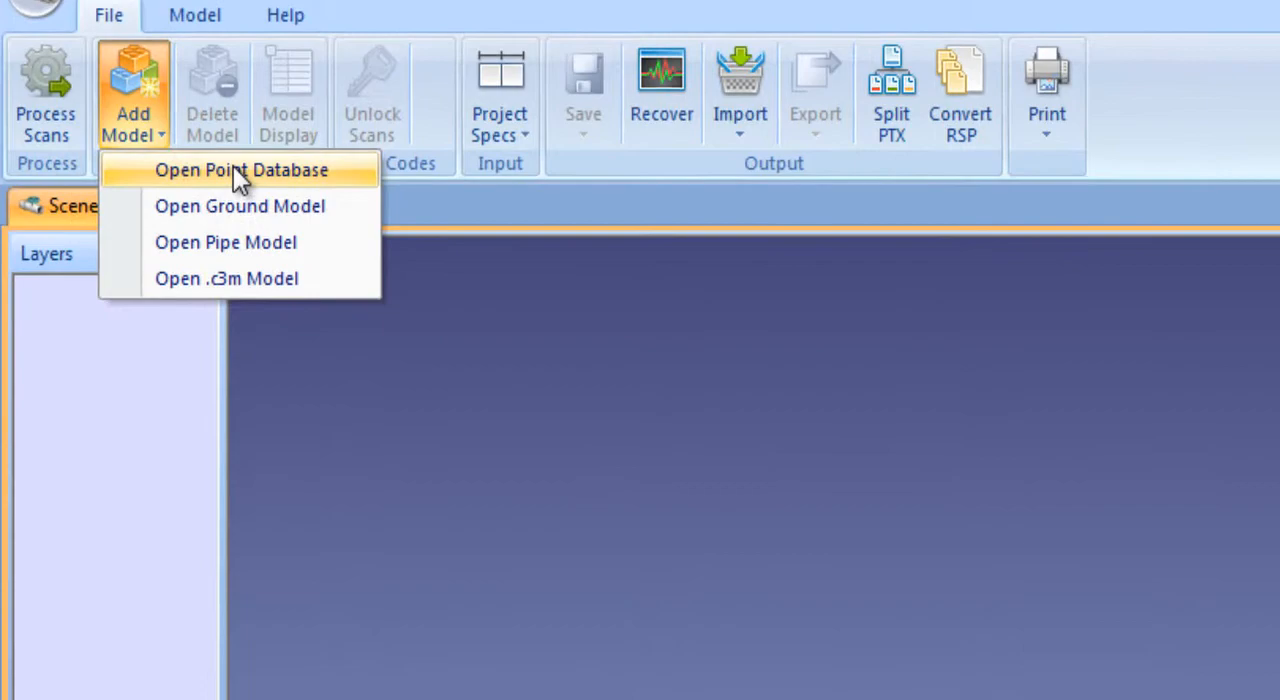
Open DB.c3DB from the Tank Farm folder and confirm it loaded.
left_click(240, 169)
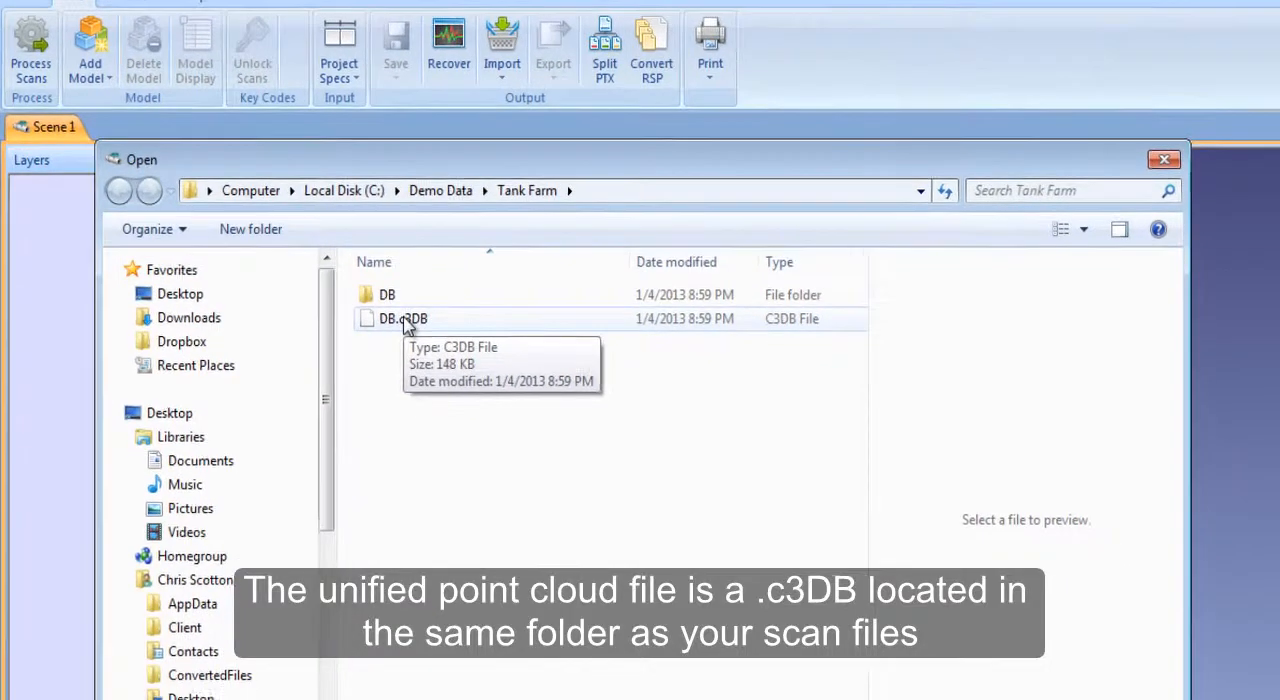
double_click(401, 318)
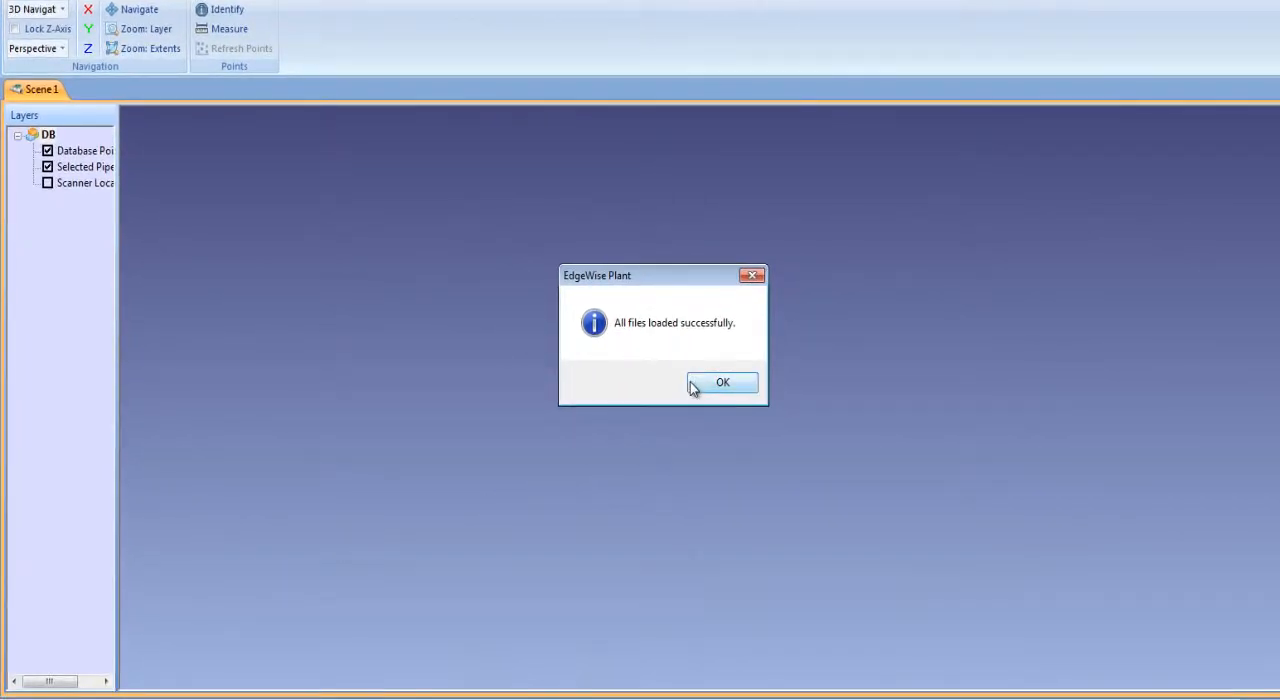
left_click(722, 382)
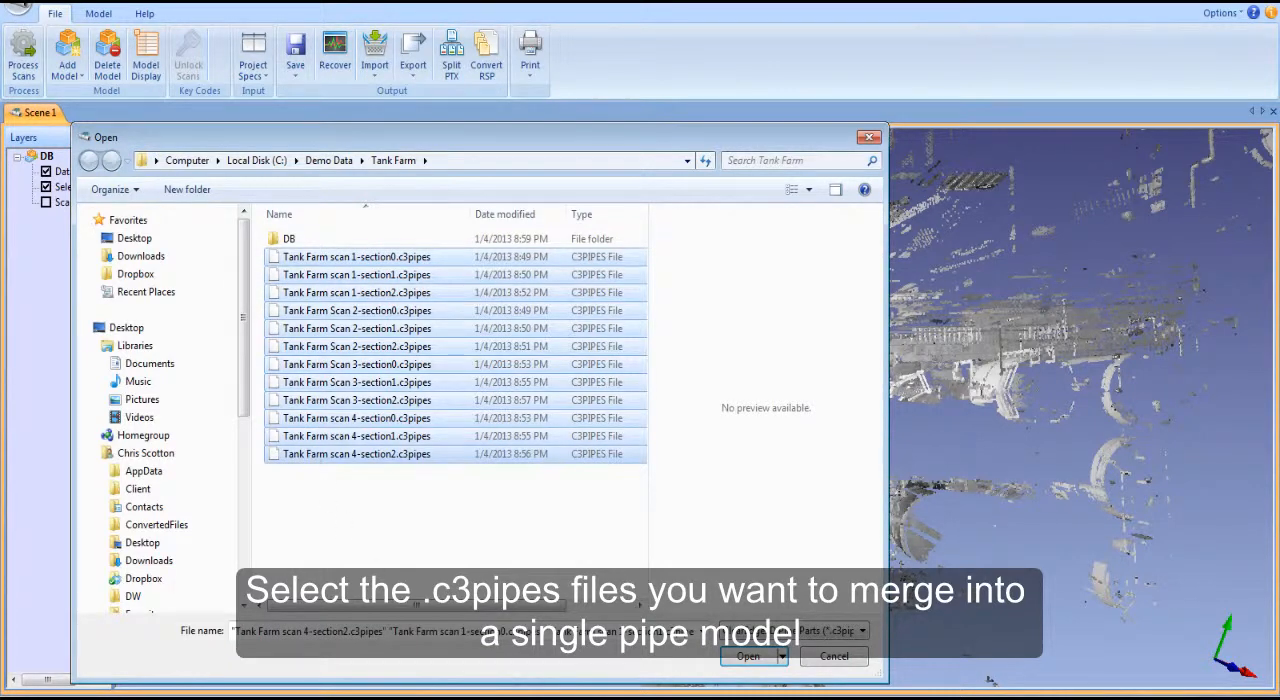
Open all twelve Tank Farm .c3pipes files as one merged pipe model.
left_click(748, 656)
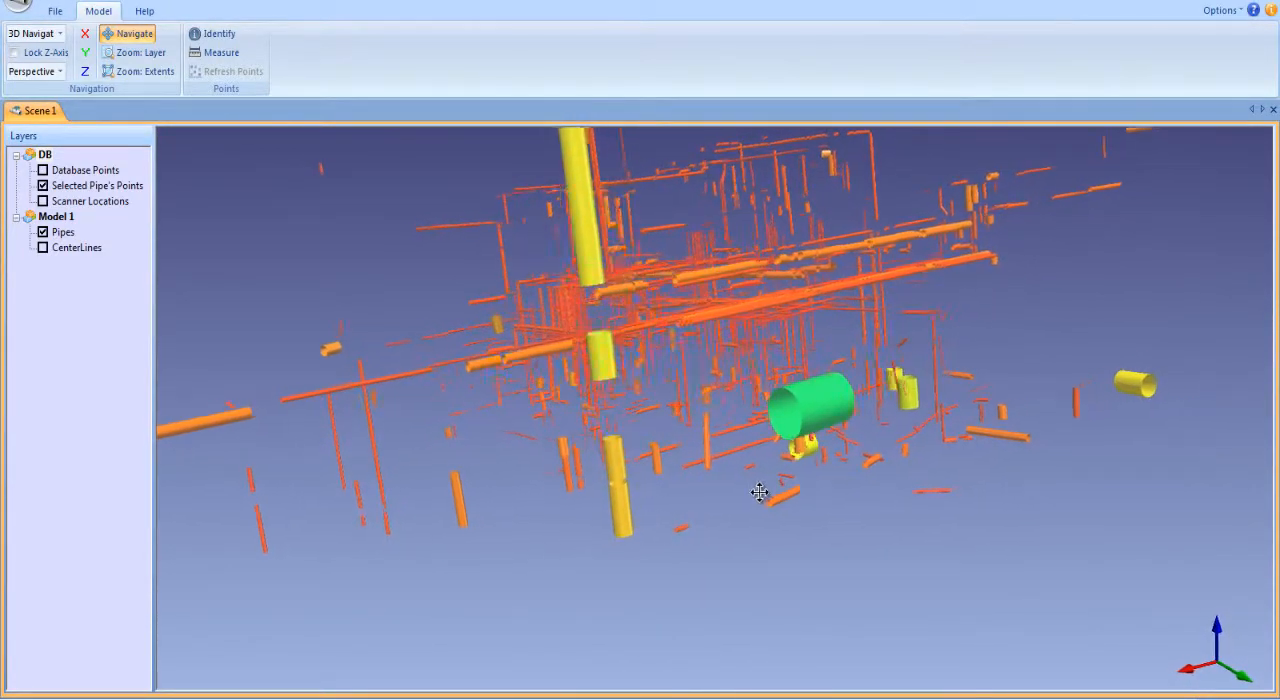
Orbit around the pipe rack and underside, then start saving as Model1.c3m.
left_click_drag(760, 492, 700, 517)
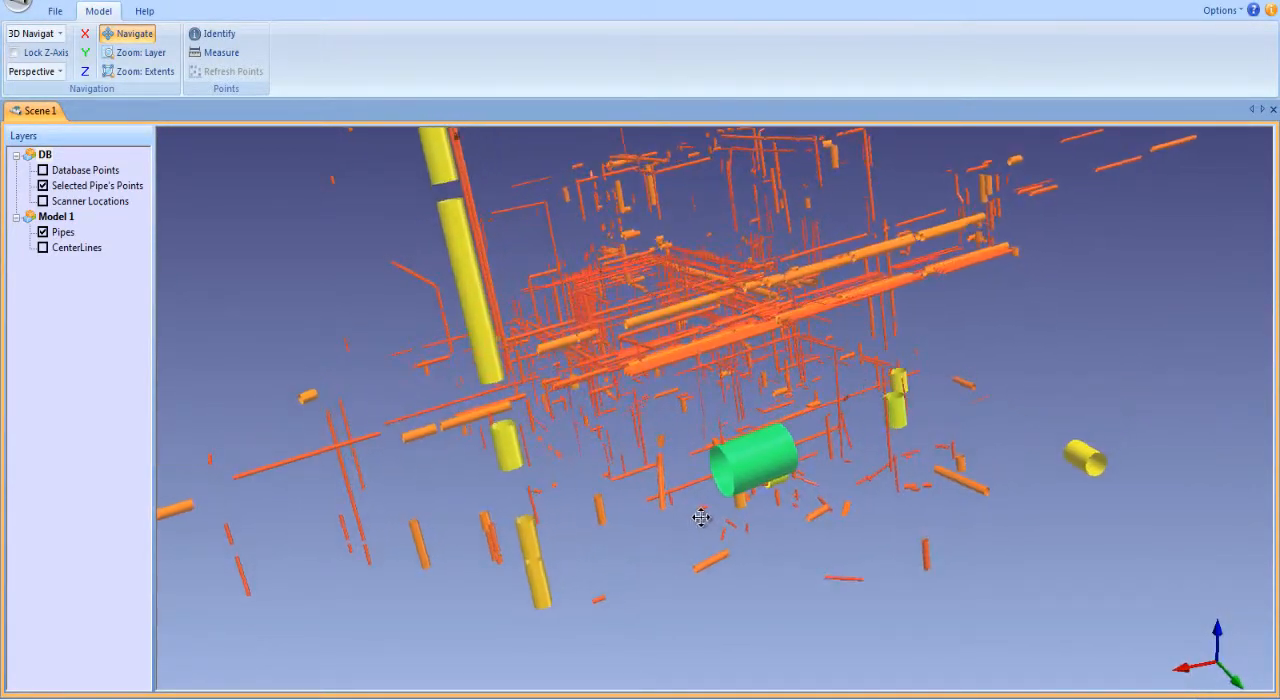
left_click_drag(700, 518, 852, 523)
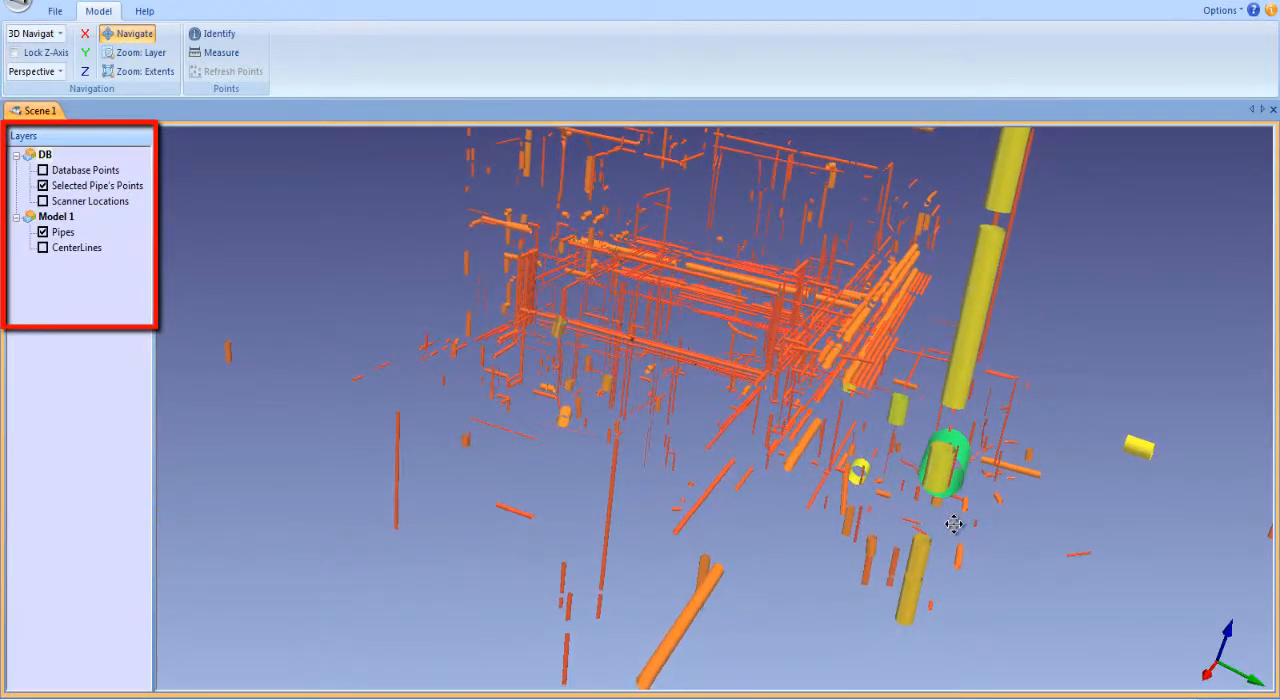
left_click_drag(955, 523, 610, 433)
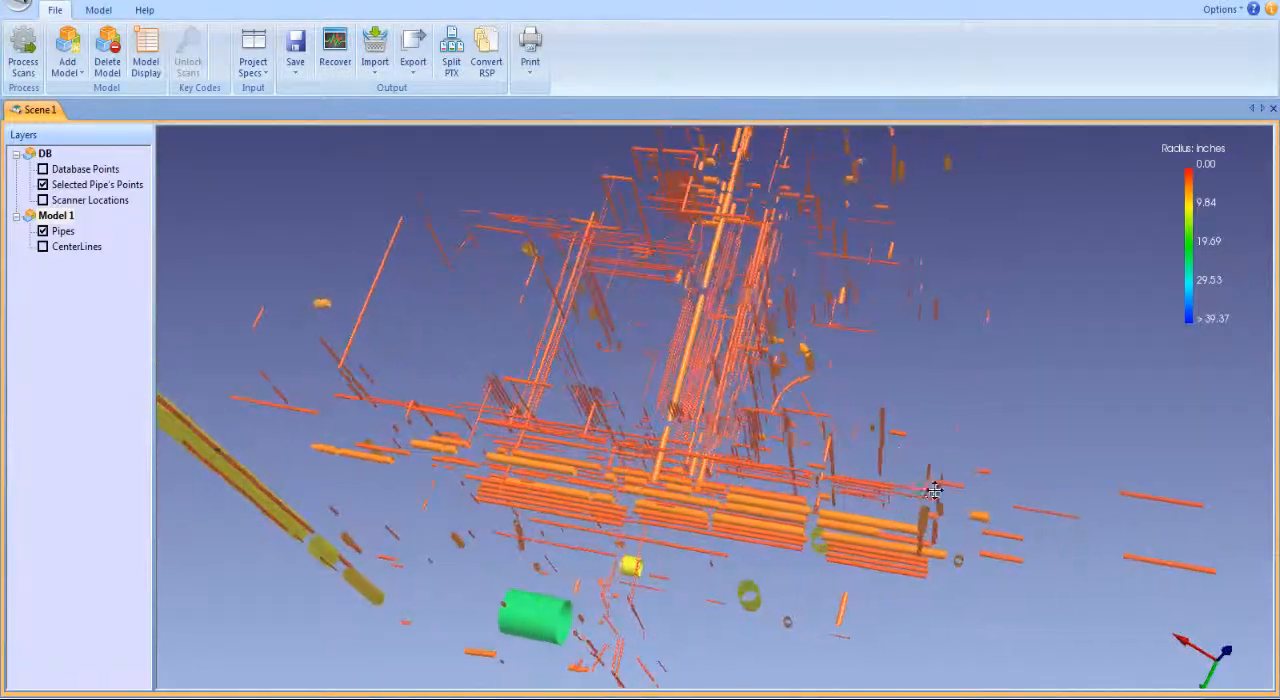
left_click_drag(935, 490, 1030, 330)
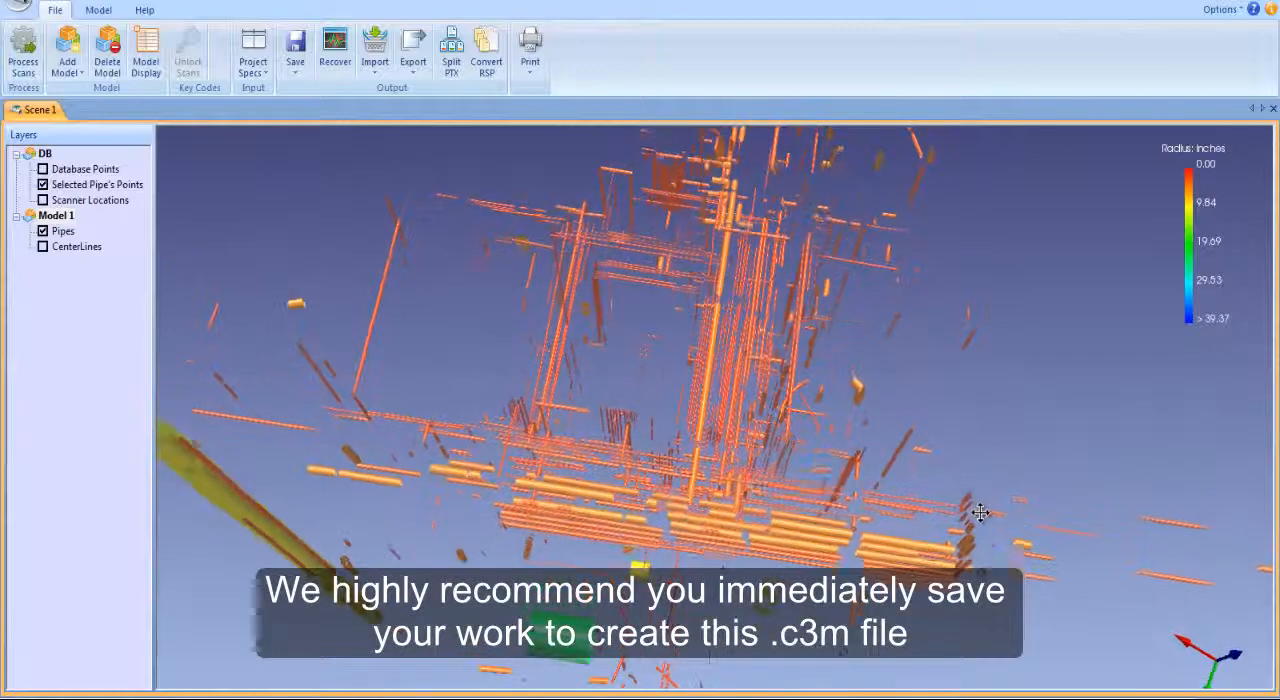
left_click_drag(980, 513, 970, 360)
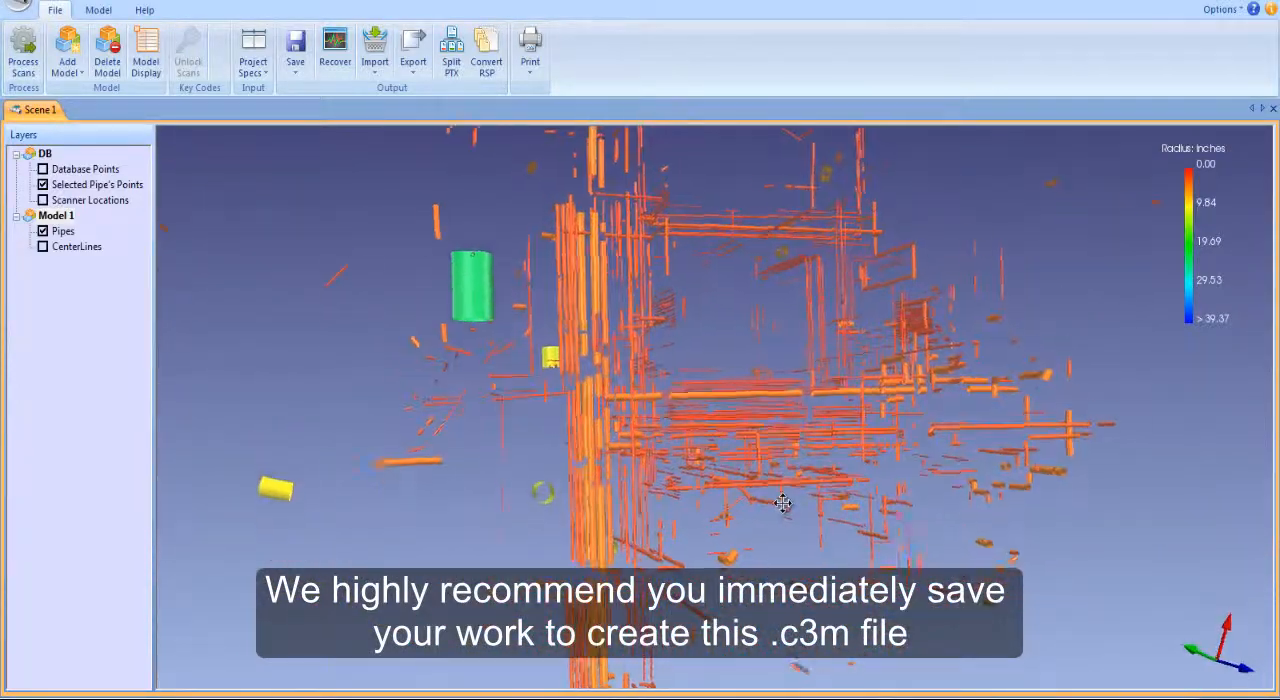
left_click(56, 215)
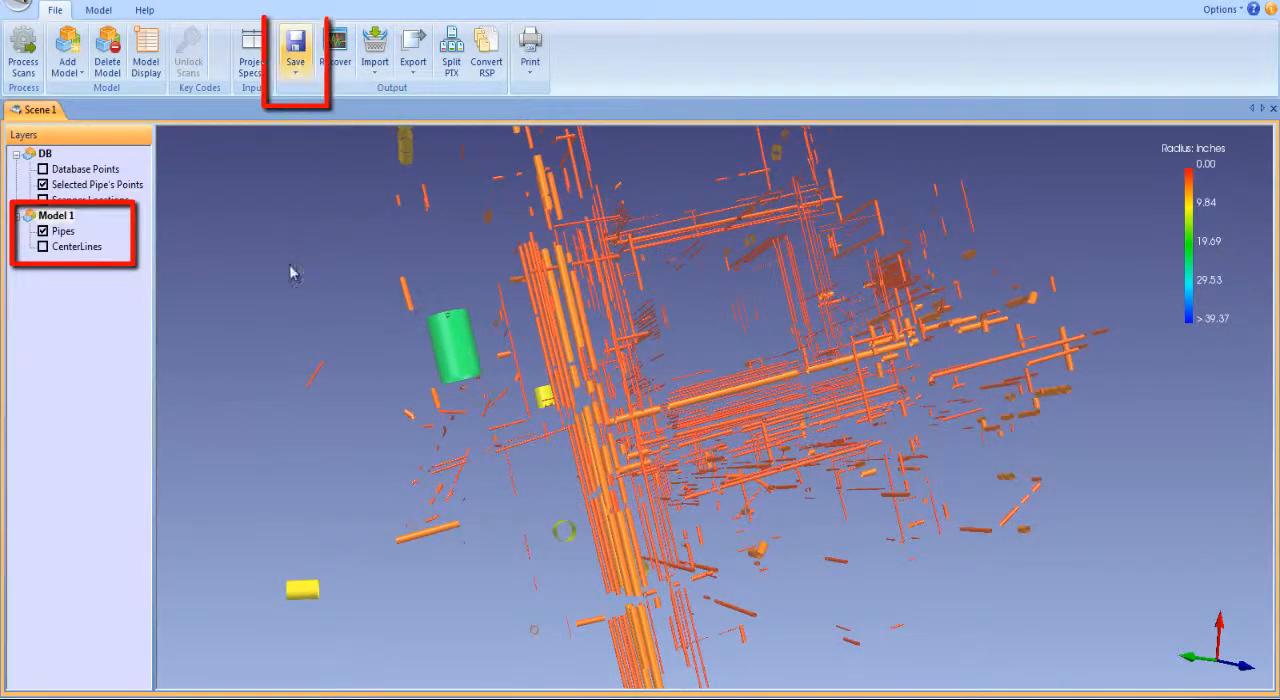
left_click(295, 45)
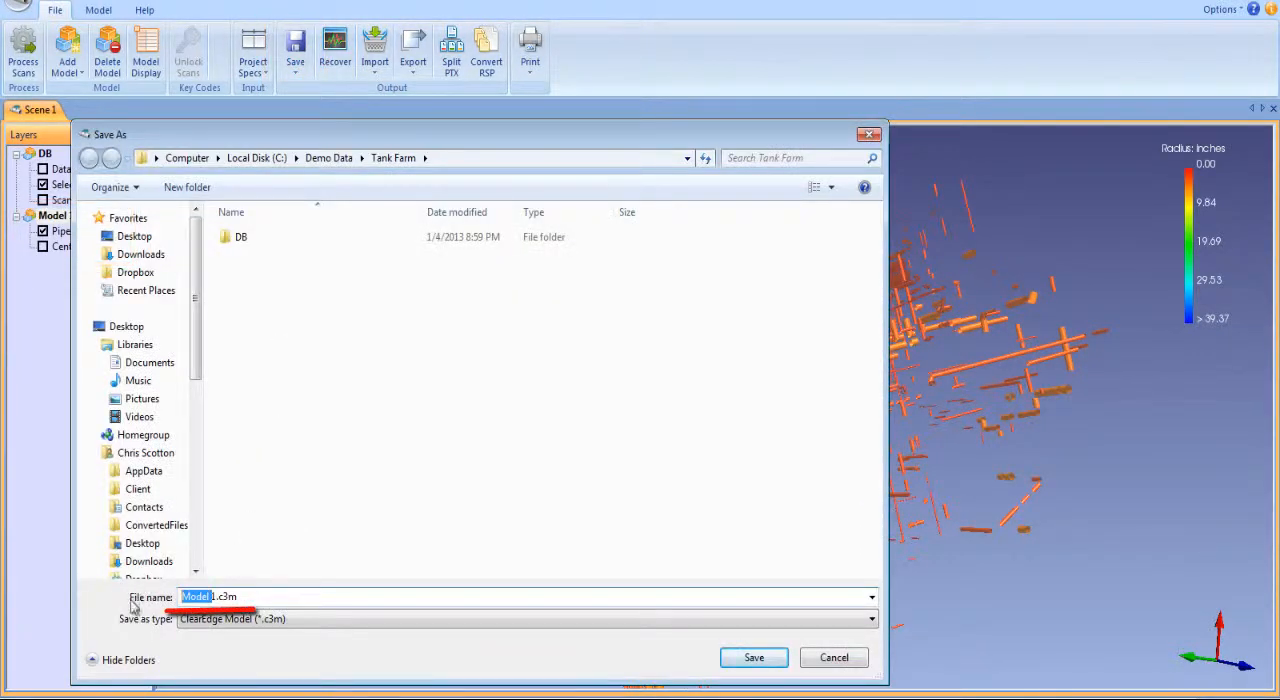